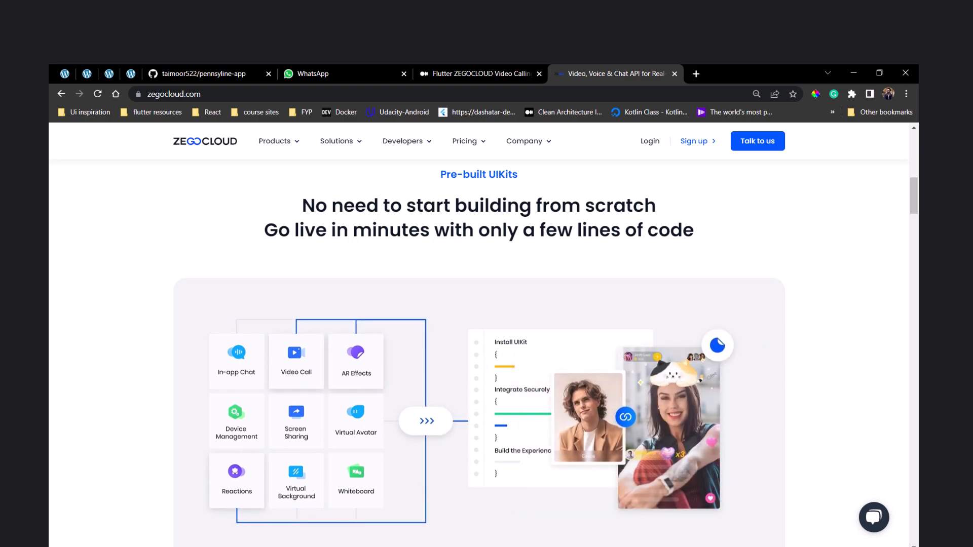
Step: Scroll through the ZEGOCLOUD page and log in to the Admin Console
{"action": "scroll", "scroll_direction": "down", "scroll_amount": 3}
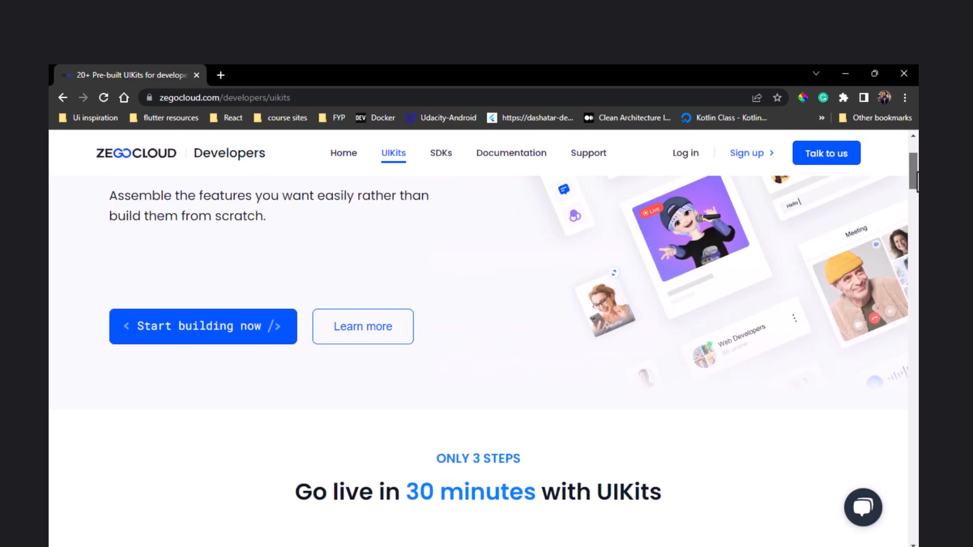
{"action": "scroll", "scroll_direction": "down", "scroll_amount": 3}
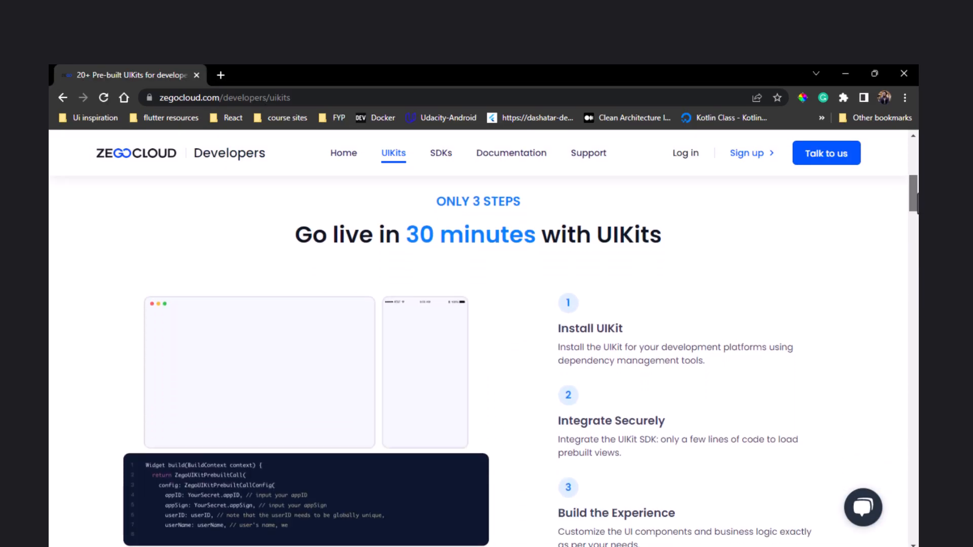
{"action": "scroll", "scroll_direction": "down", "scroll_amount": 3}
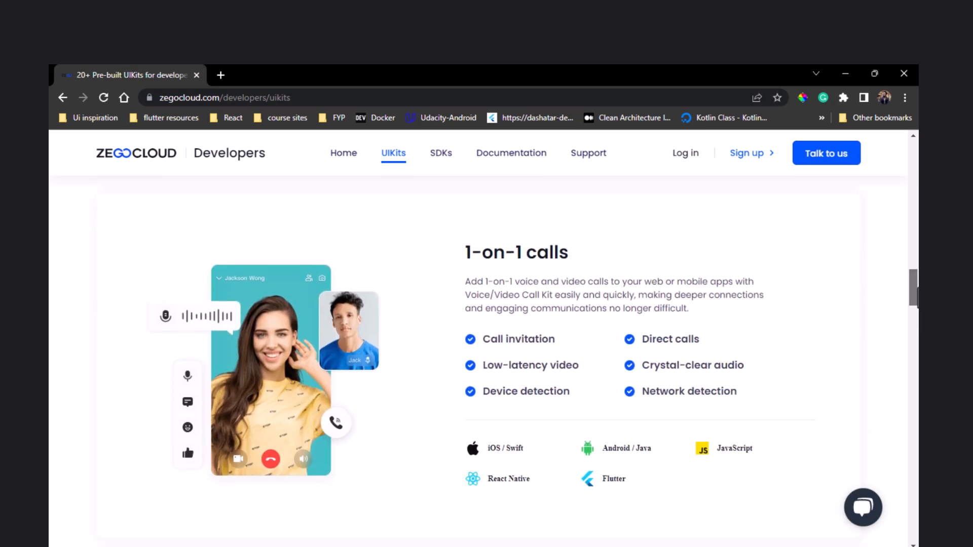
{"action": "scroll", "scroll_direction": "down", "scroll_amount": 3}
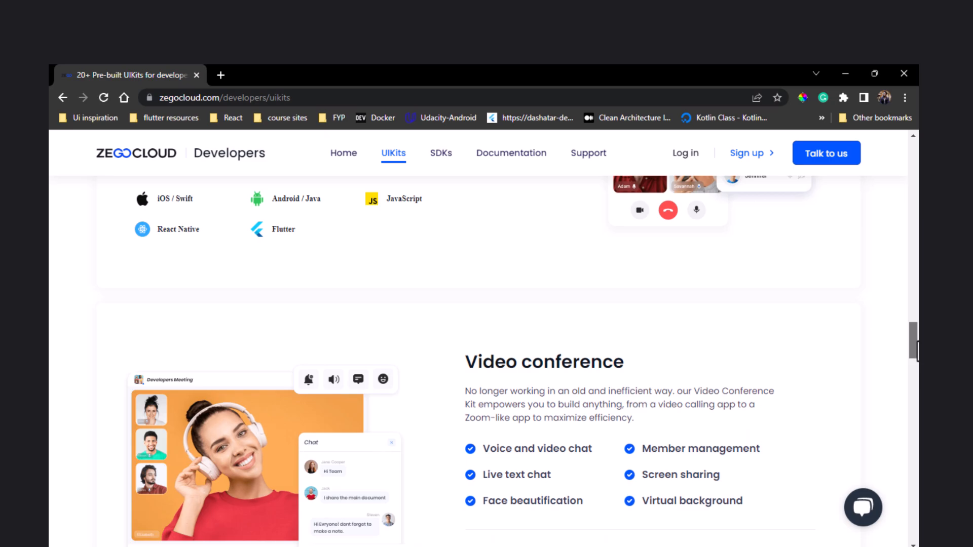
{"action": "scroll", "scroll_direction": "down", "scroll_amount": 3}
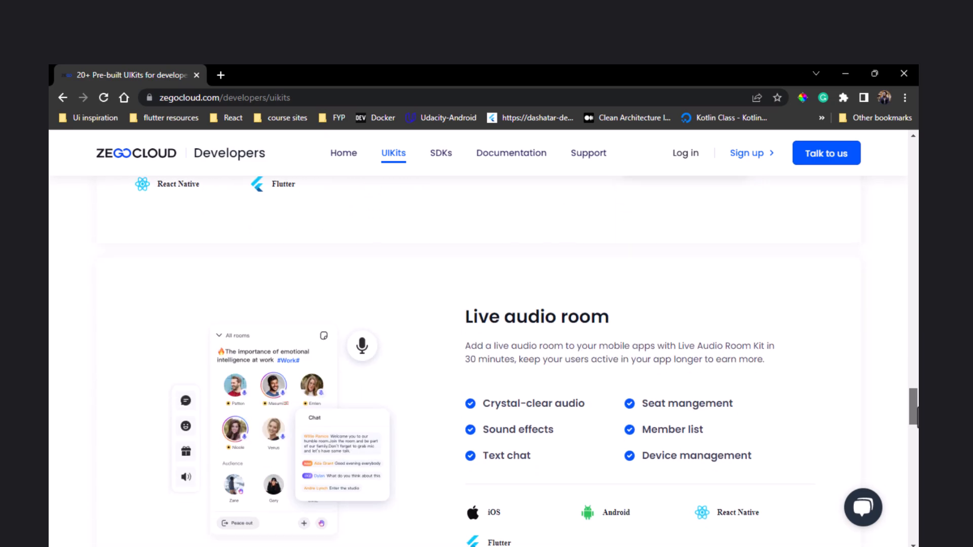
{"action": "scroll", "scroll_direction": "down", "scroll_amount": 3}
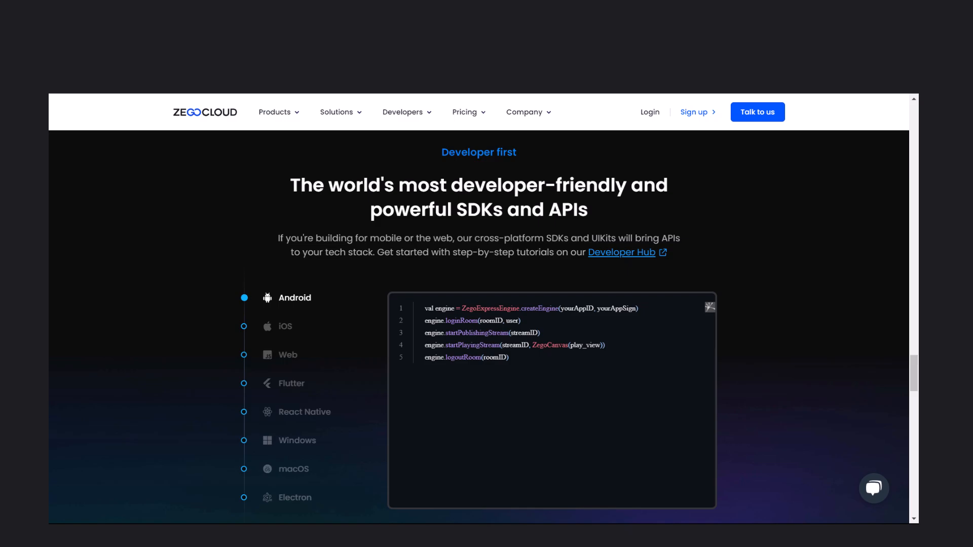
{"action": "scroll", "scroll_direction": "down", "scroll_amount": 3}
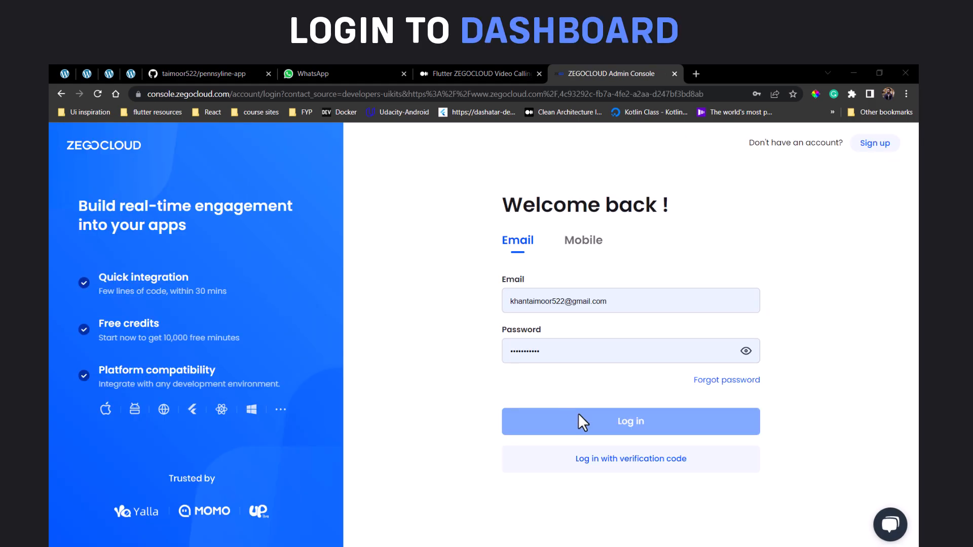
{"action": "left_click", "coordinate": [630, 421]}
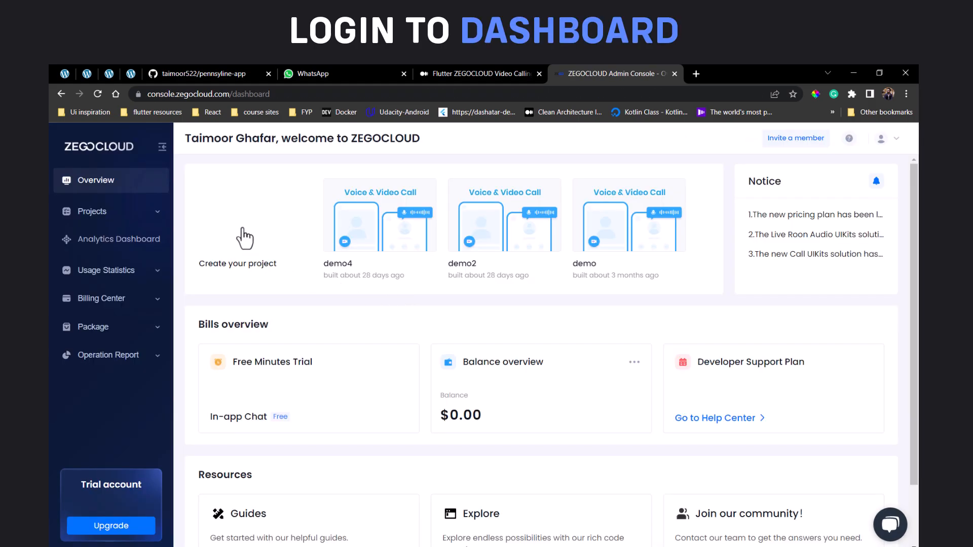
Step: Create the project video_call_demo, starting from the prebuilt UIKits
{"action": "left_click", "coordinate": [238, 235]}
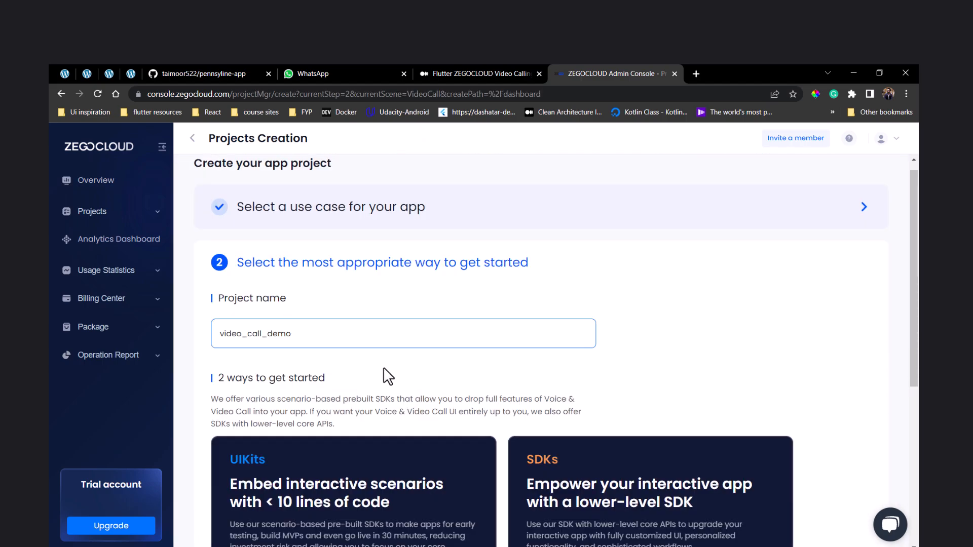
{"action": "scroll", "scroll_direction": "down", "scroll_amount": 3}
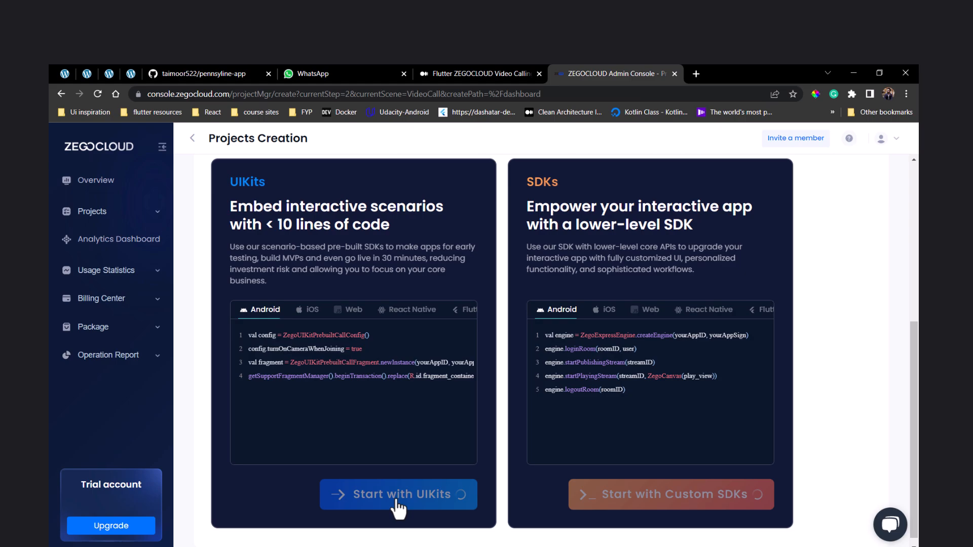
{"action": "left_click", "coordinate": [398, 494]}
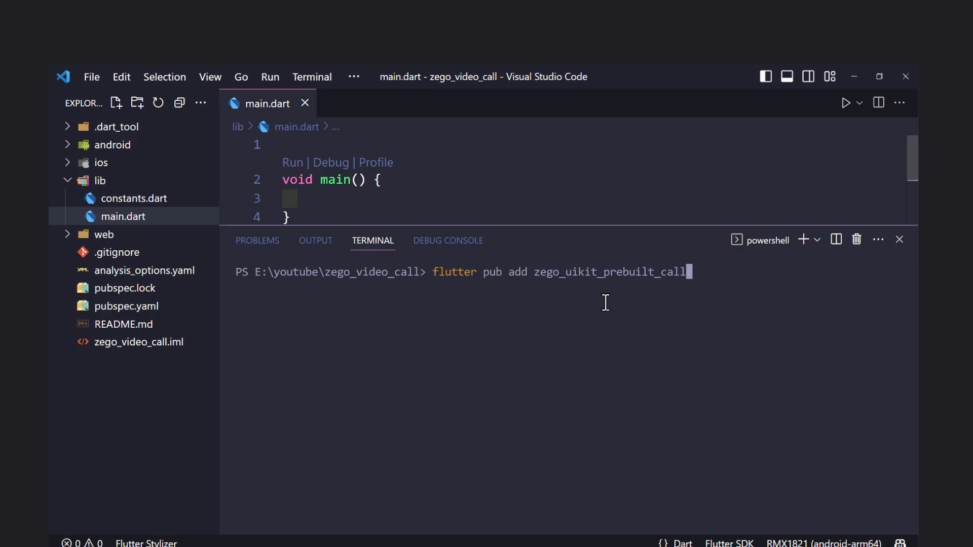
Step: Run flutter pub add zego_uikit_prebuilt_call and expand the android/app folder
{"action": "key", "text": "Enter"}
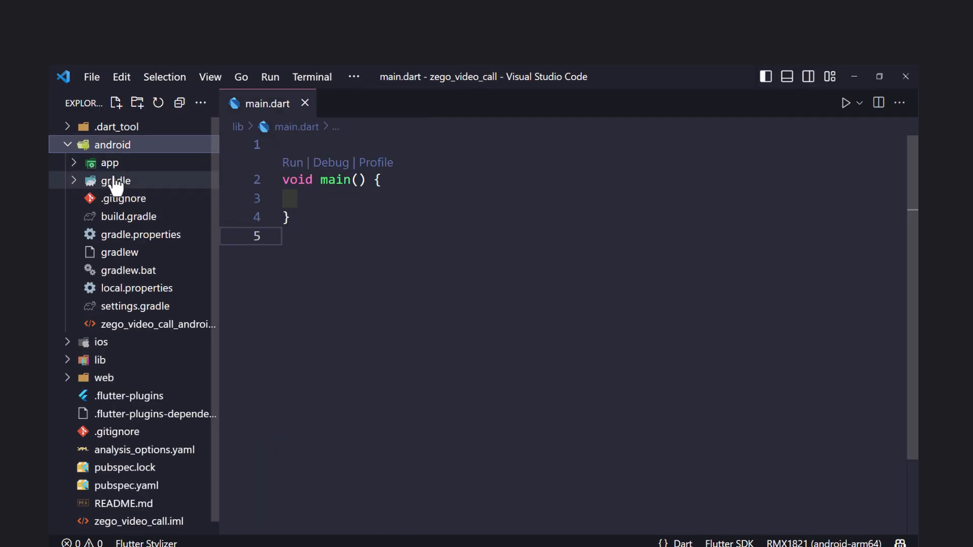
{"action": "left_click", "coordinate": [110, 162]}
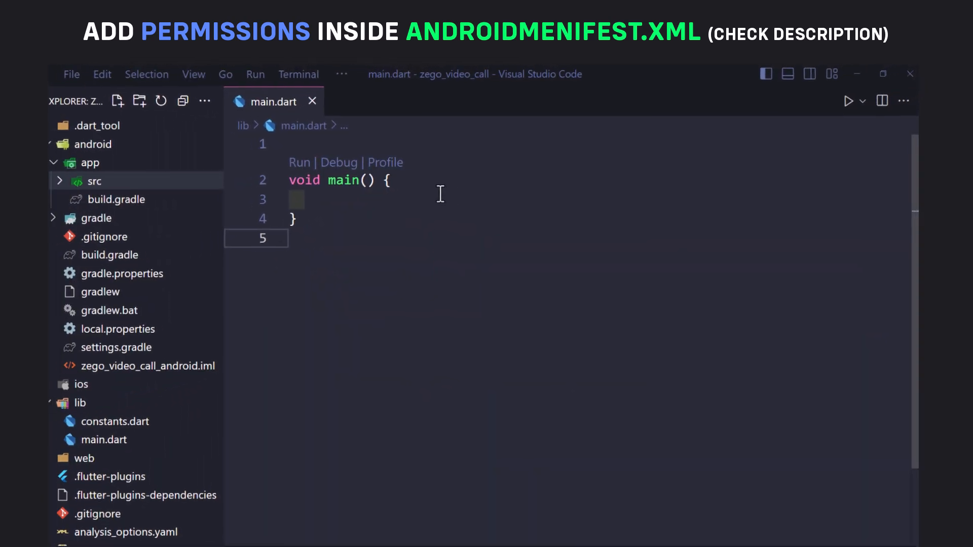
Step: Create android/app/proguard-rules.pro with keep rules for the zego and zego_zpns classes
{"action": "right_click", "coordinate": [109, 162]}
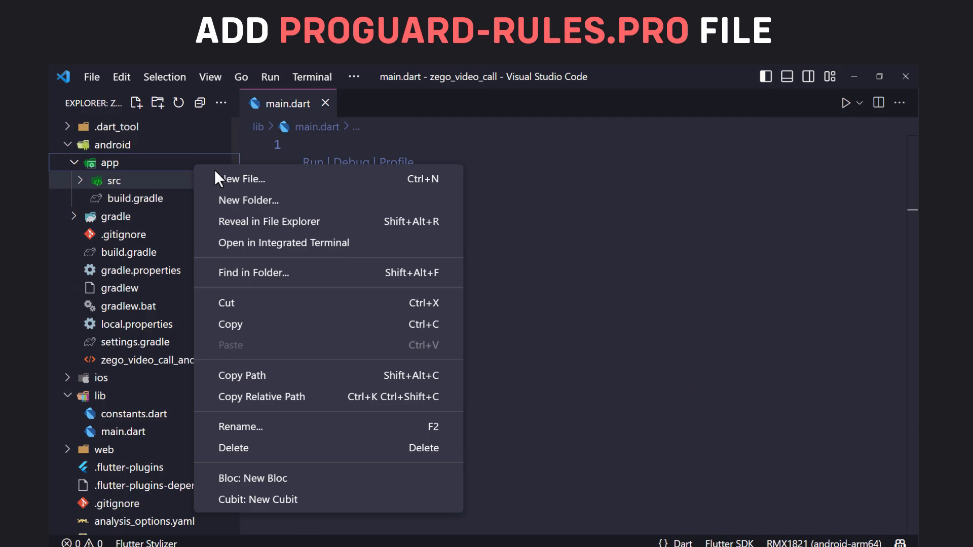
{"action": "left_click", "coordinate": [240, 179]}
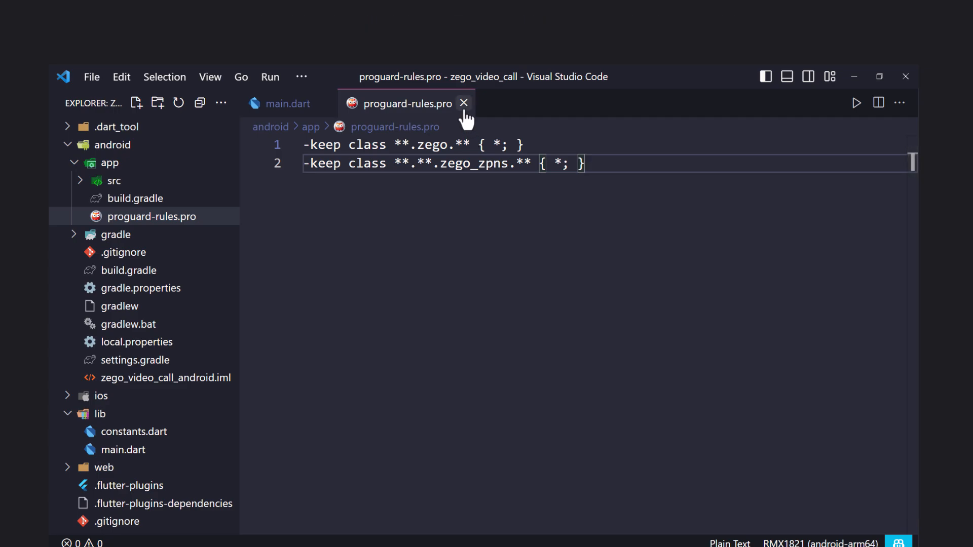
{"action": "left_click", "coordinate": [134, 198]}
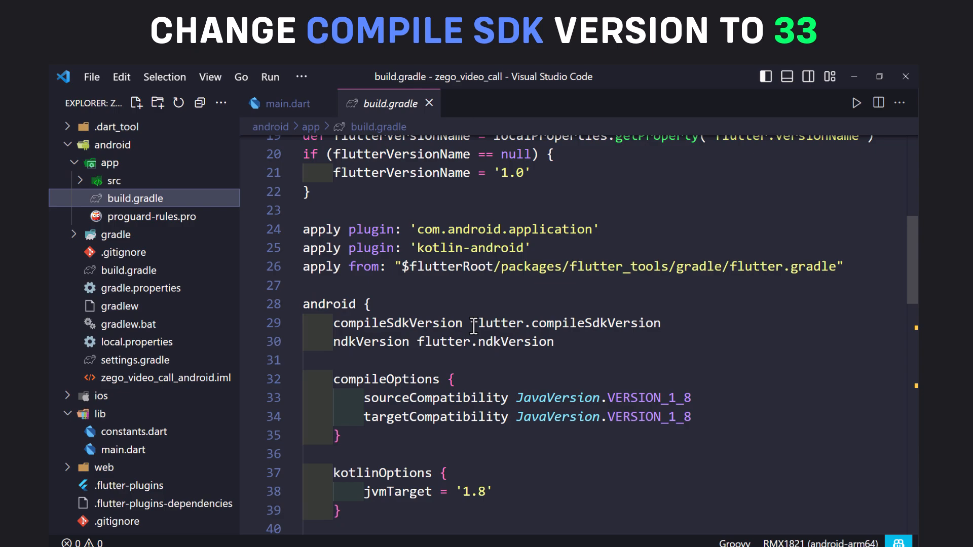
Step: Set minSdkVersion to 21 in android/app/build.gradle, then expand the ios folder
{"action": "scroll", "scroll_direction": "down", "scroll_amount": 3}
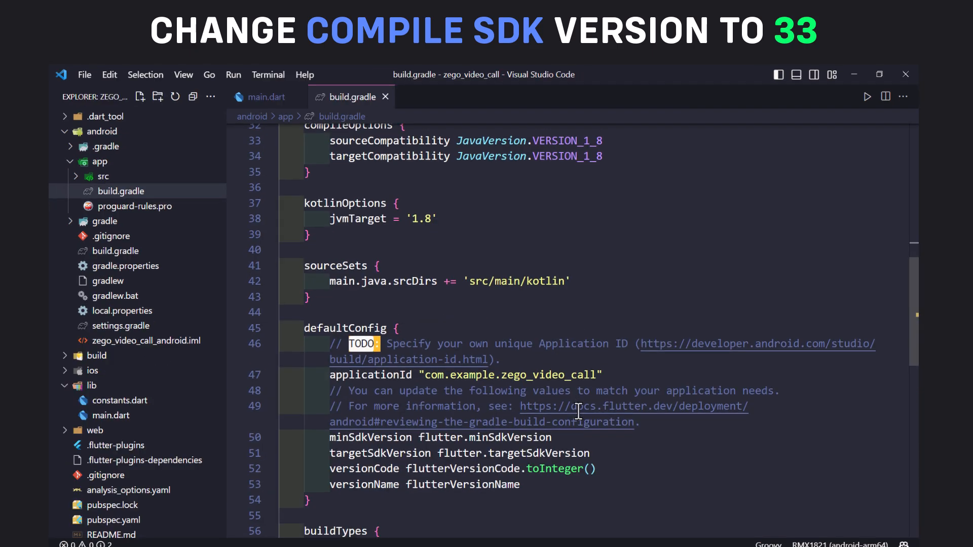
{"action": "type", "text": "21"}
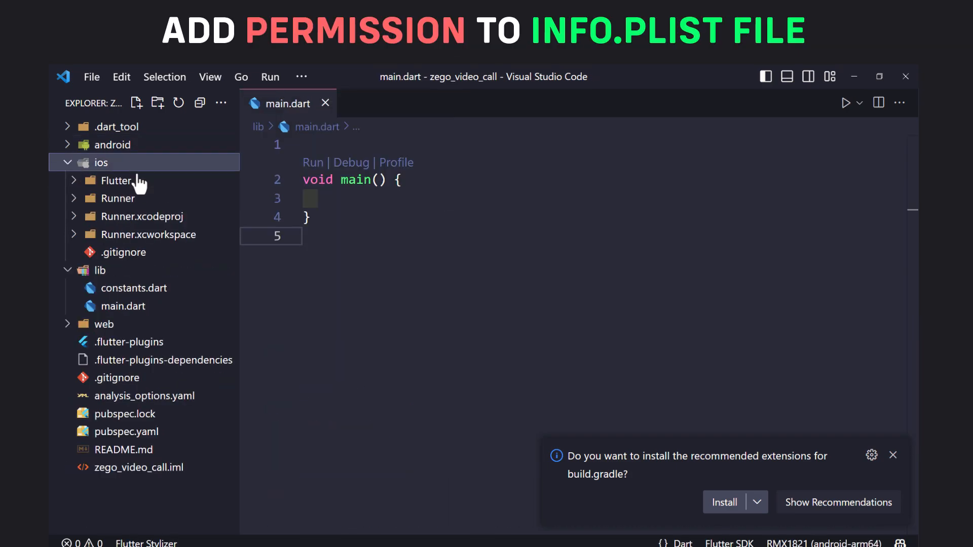
{"action": "left_click", "coordinate": [122, 305]}
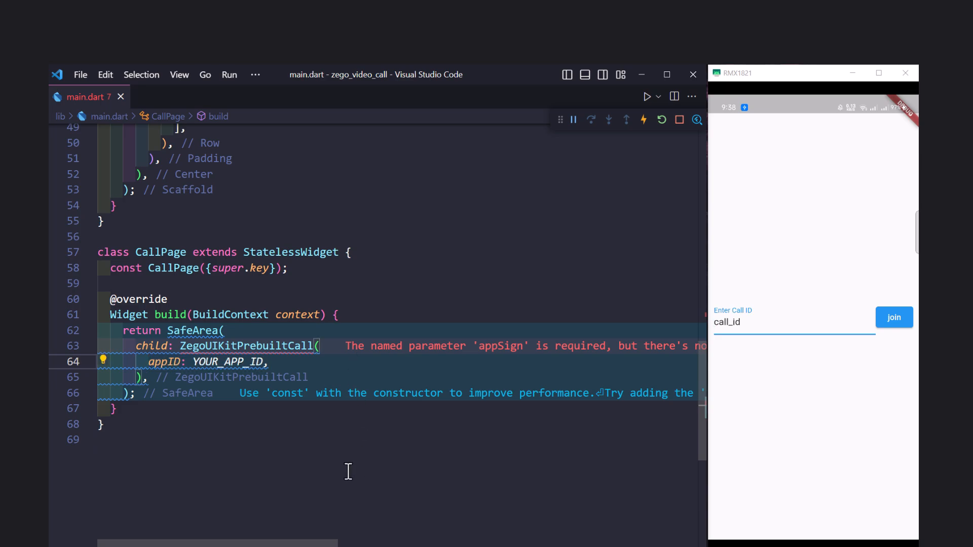
Step: Pass appSign YOUR_APP_SIGN, userID localUserID, userName "user_$localUserID" and callID to ZegoUIKitPrebuiltCall
{"action": "type", "text": "appSign: YOUR_APP_SIGN,"}
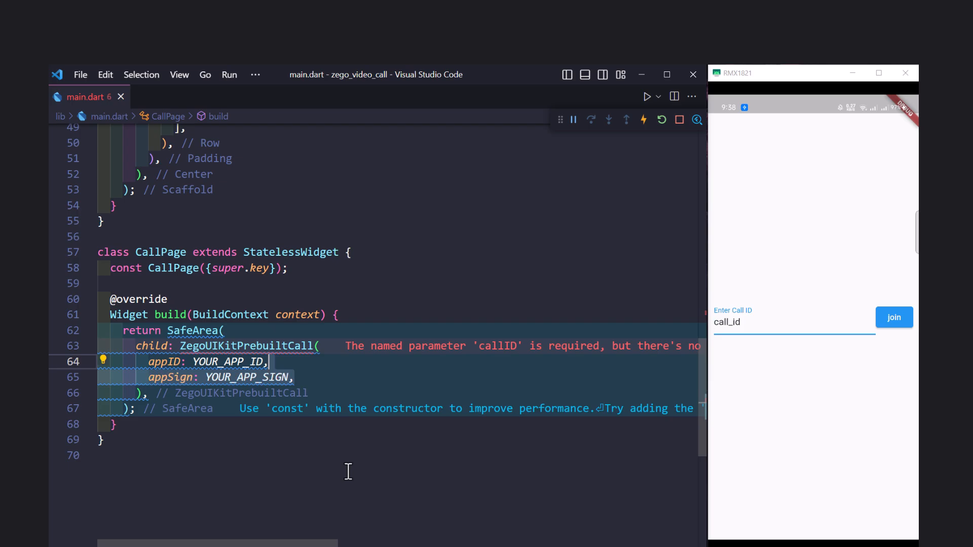
{"action": "type", "text": "userID: localUserID,"}
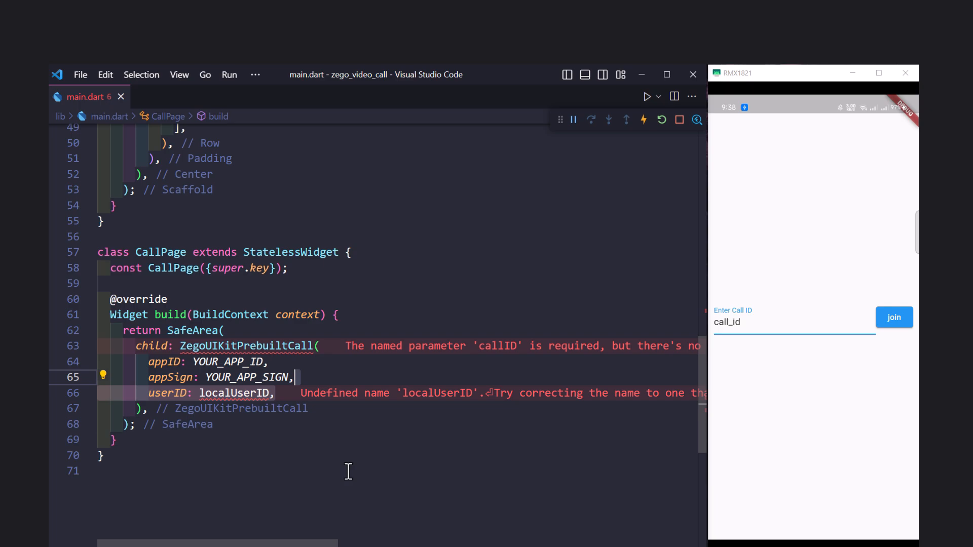
{"action": "type", "text": "userName: \"user_$localUserID\","}
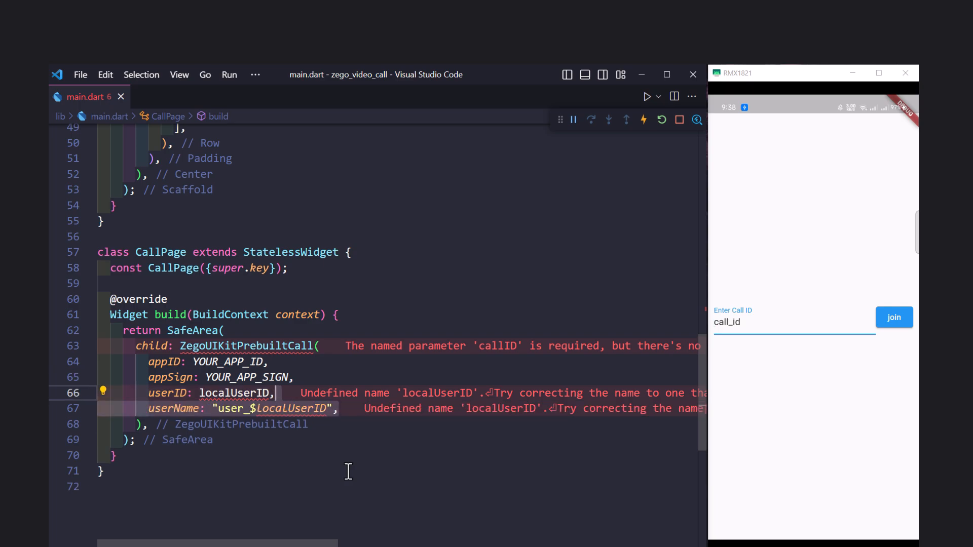
{"action": "type", "text": "callID: callID,"}
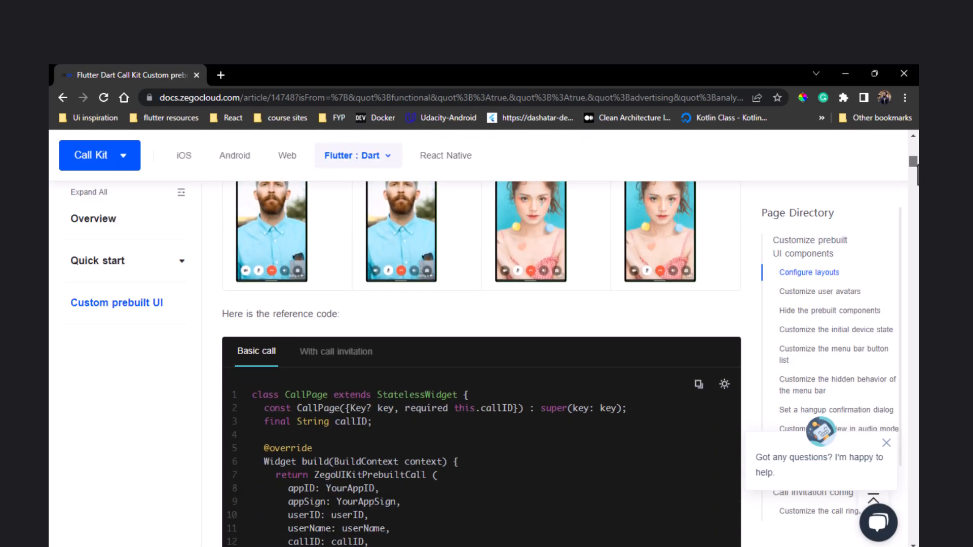
{"action": "scroll", "scroll_direction": "down", "scroll_amount": 3}
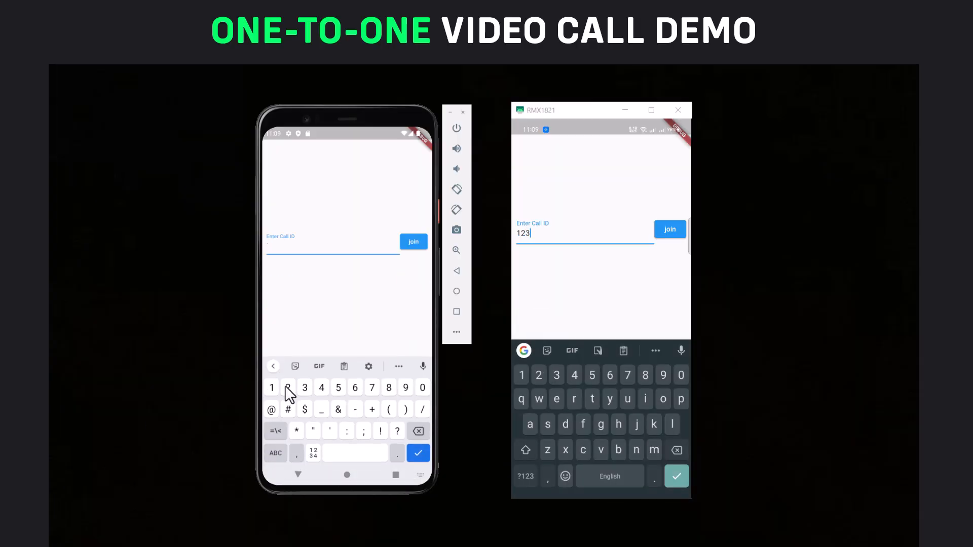
Step: Join call 123 on both the emulator and the scrcpy-mirrored phone
{"action": "left_click", "coordinate": [414, 242]}
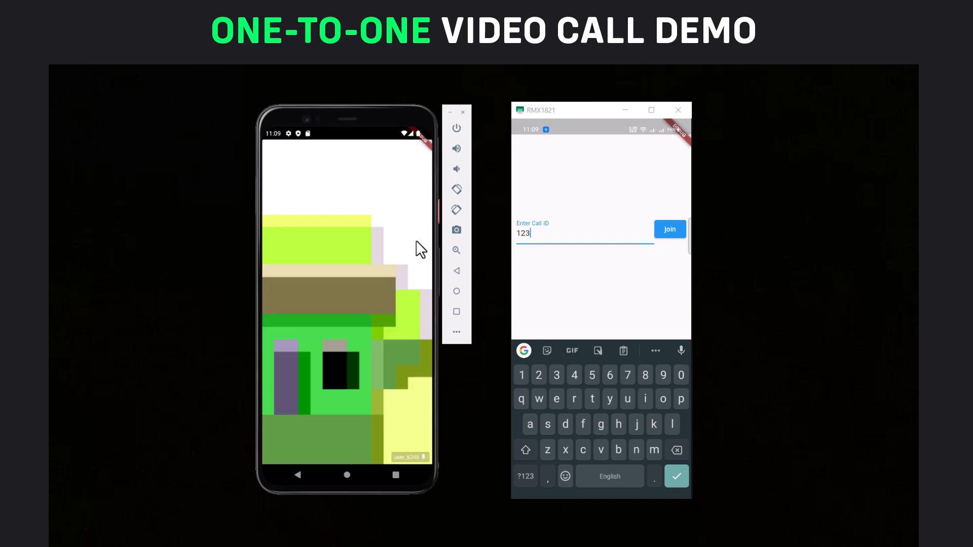
{"action": "left_click", "coordinate": [668, 229]}
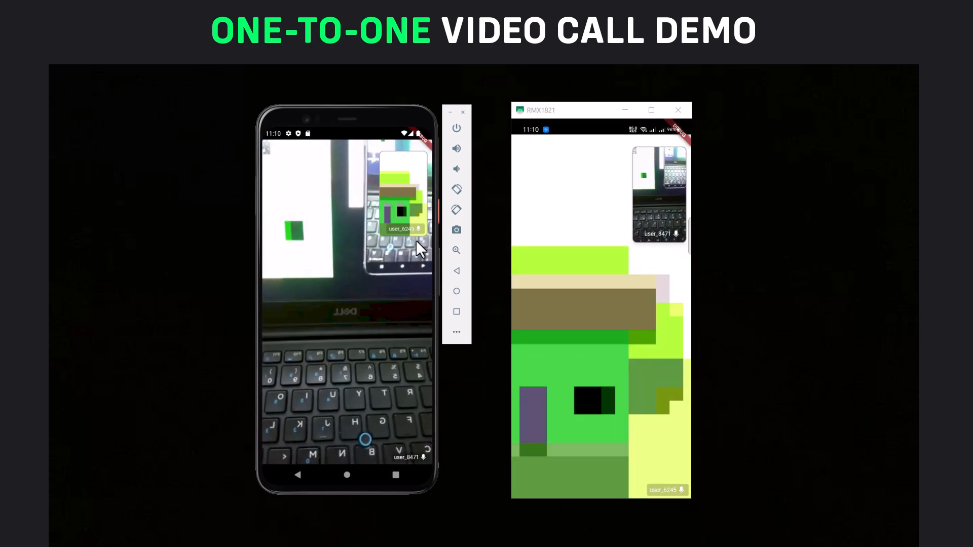